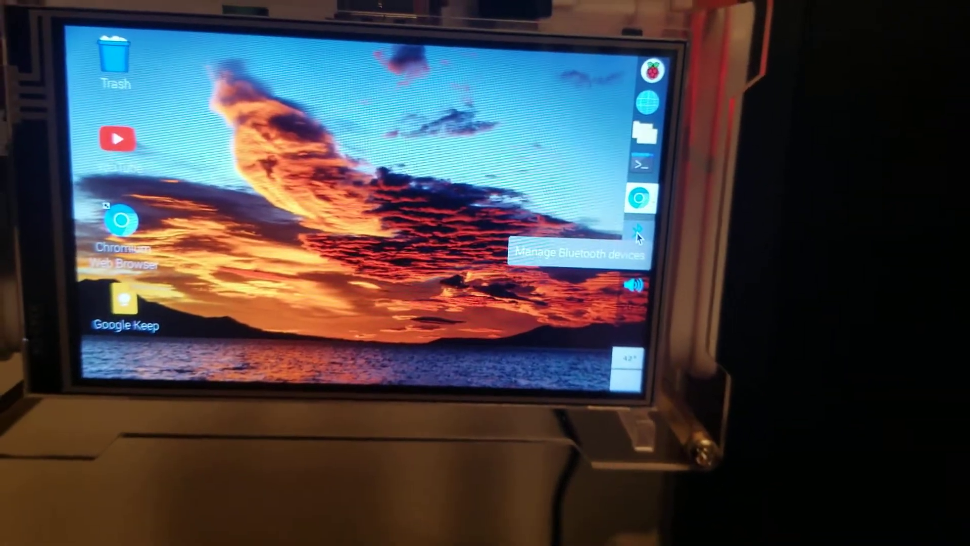
- Open the panel Bluetooth menu to start adding the Neo Bedroom speaker
left_click(641, 235)
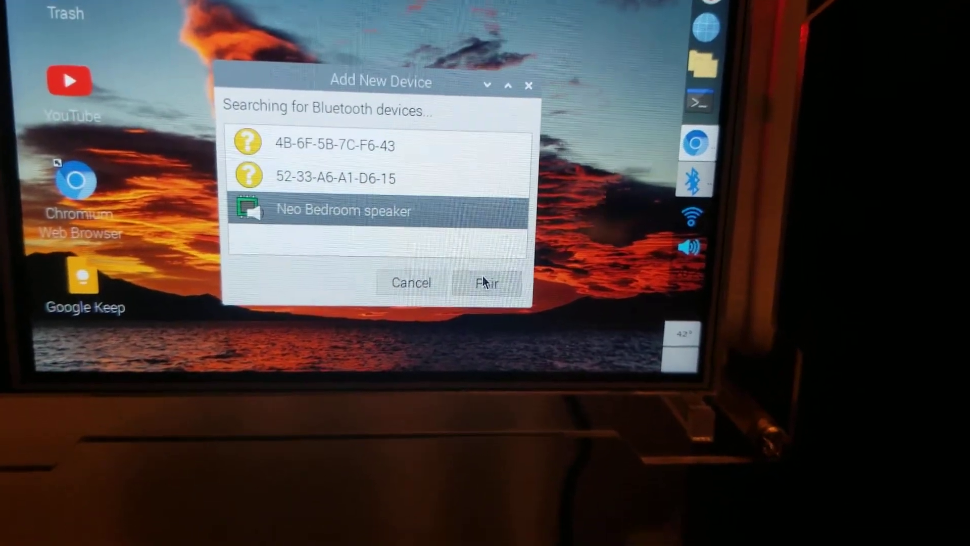
- Attempt pairing with Neo Bedroom speaker and dismiss the 'Pairing failed - Timeout was reached' notice
left_click(486, 282)
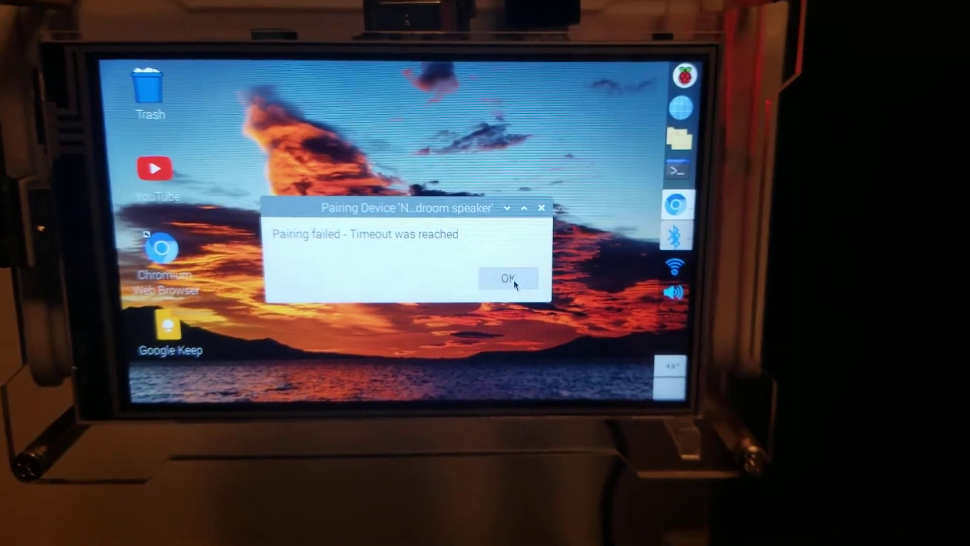
left_click(507, 279)
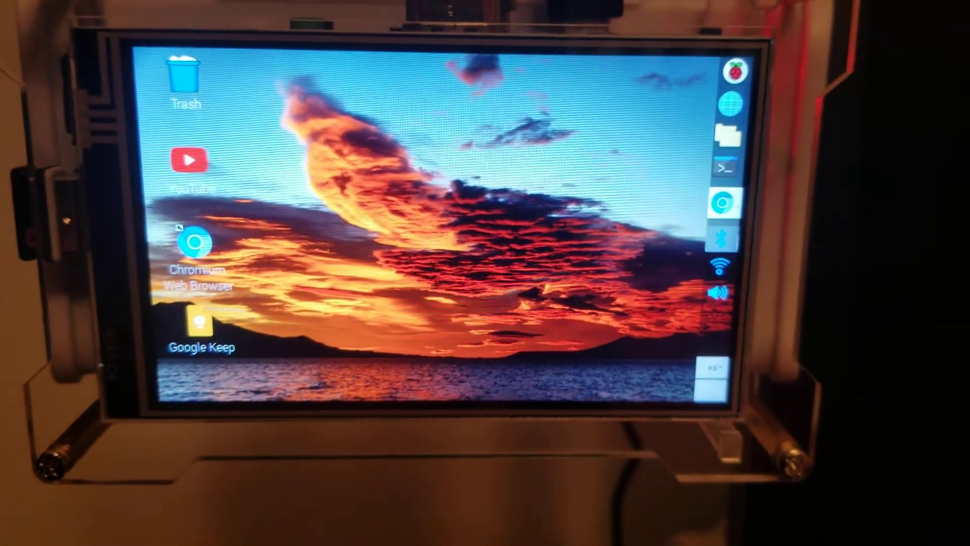
- Retry via Add Device, pair with Neo Bedroom speaker successfully, and dismiss the success notice
left_click(719, 237)
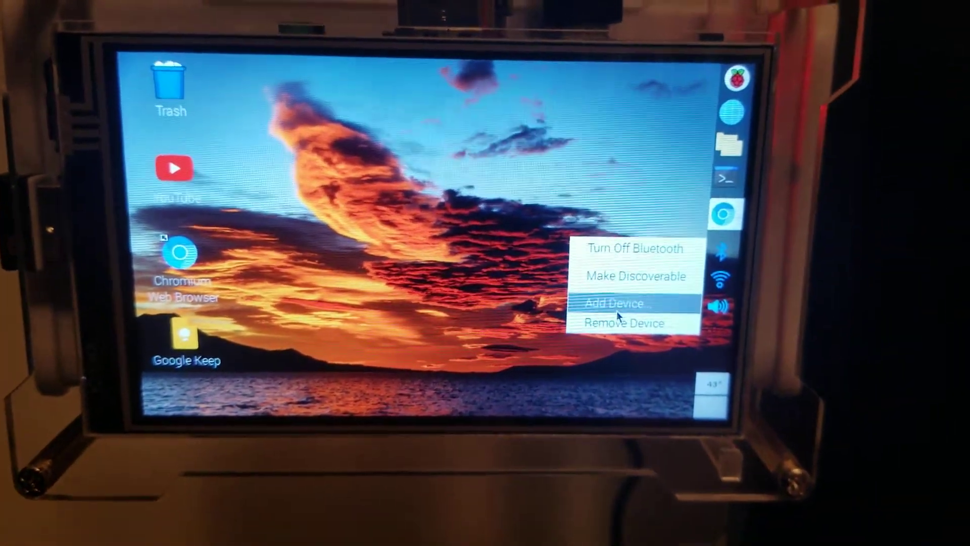
left_click(614, 303)
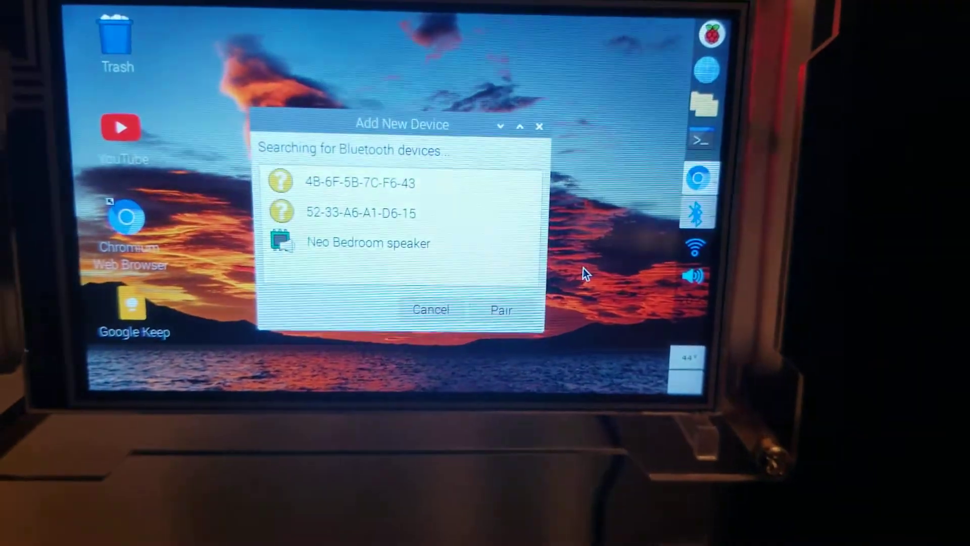
left_click(368, 243)
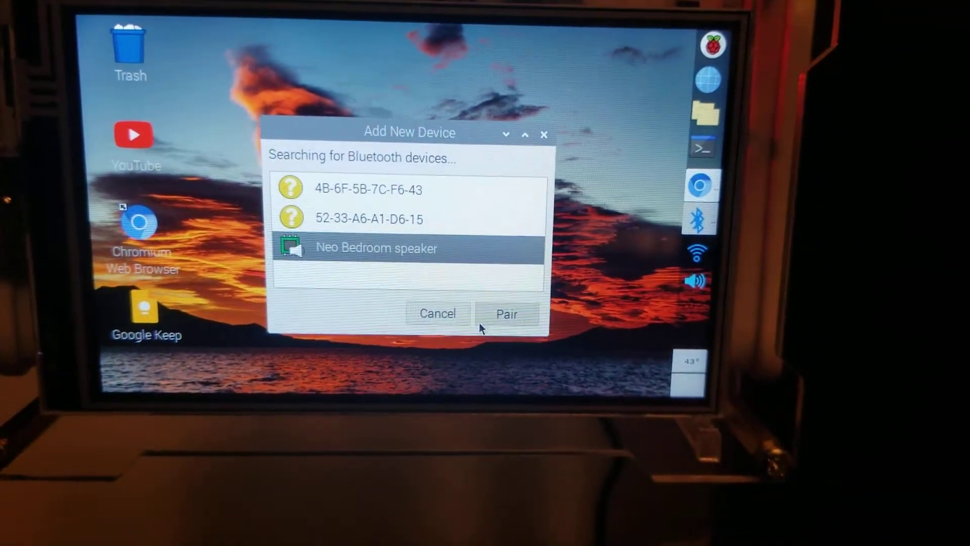
left_click(506, 313)
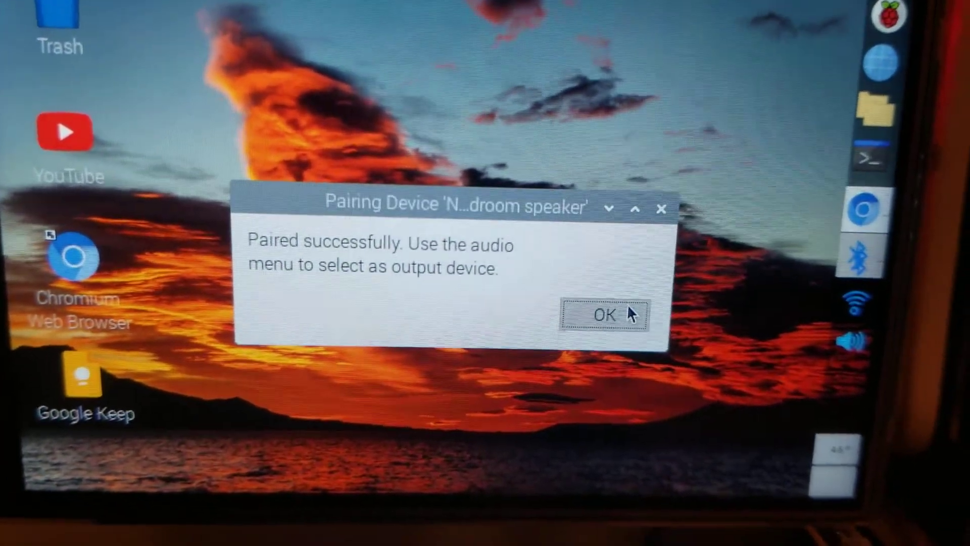
left_click(603, 314)
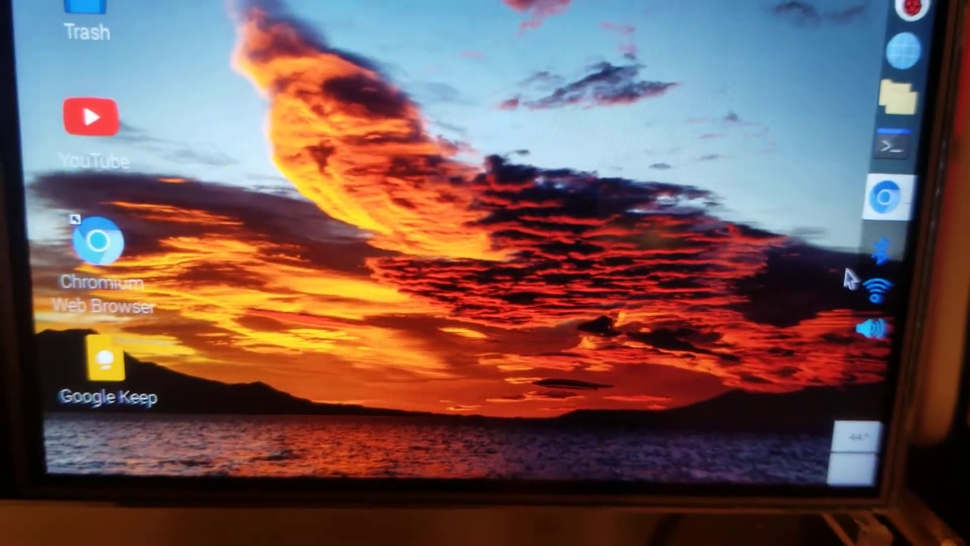
- Set Neo Bedroom speaker as audio output from the volume menu, then launch the YouTube desktop shortcut
left_click(875, 327)
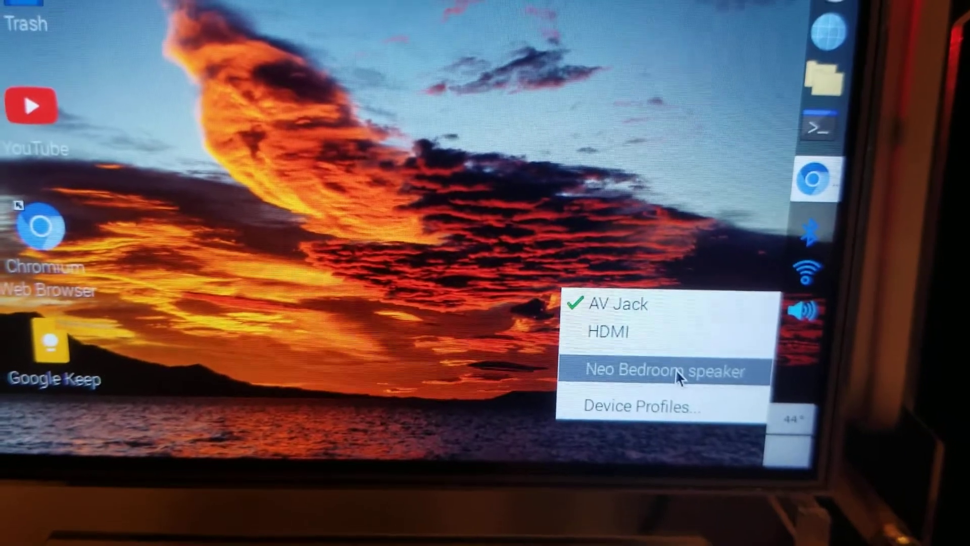
left_click(662, 371)
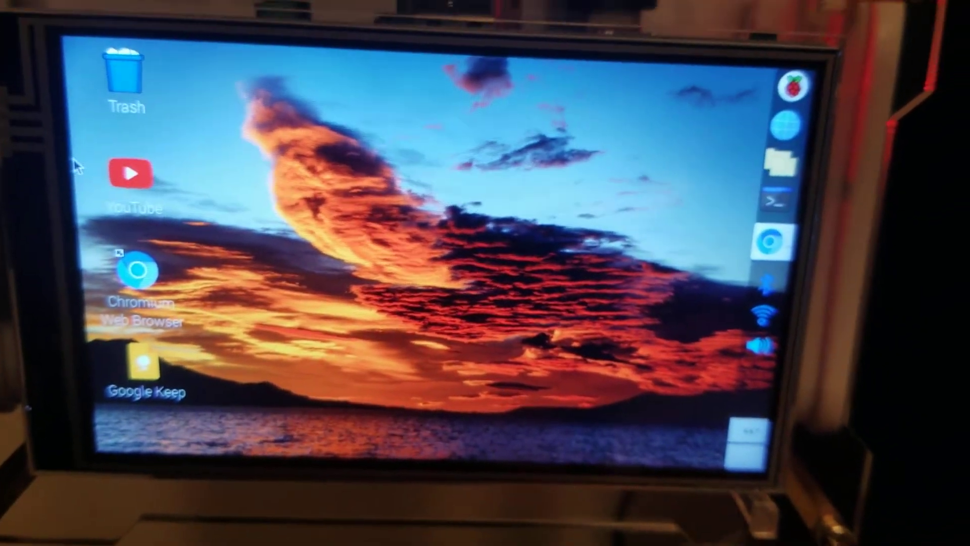
double_click(130, 173)
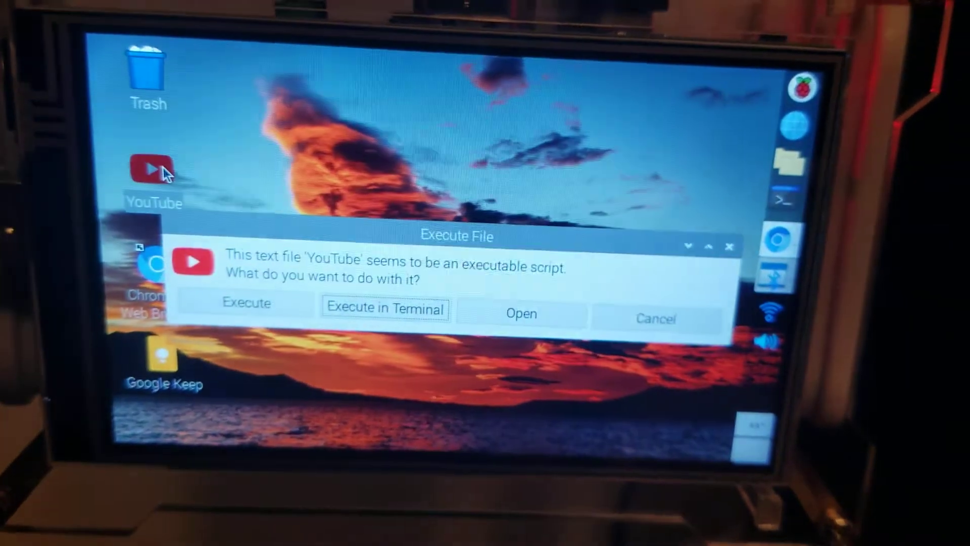